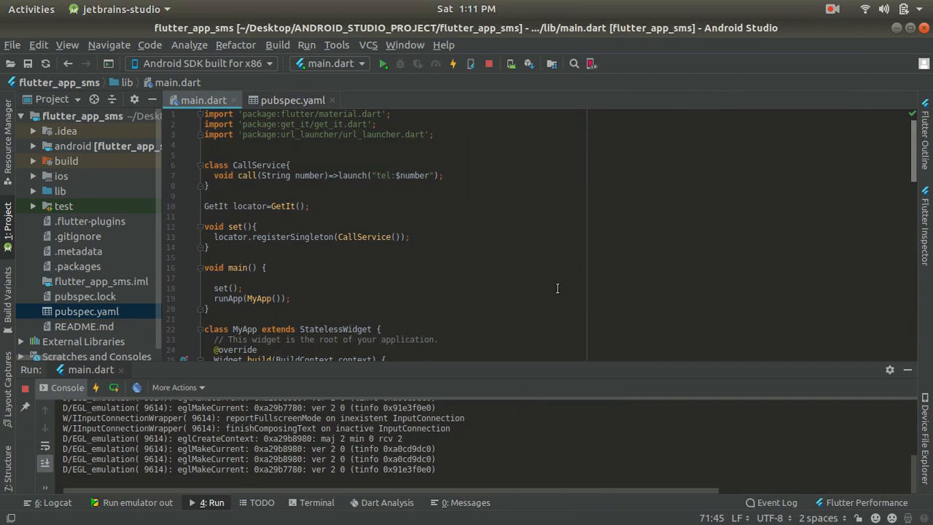
{"action": "mouse_move", "coordinate": [262, 209]}
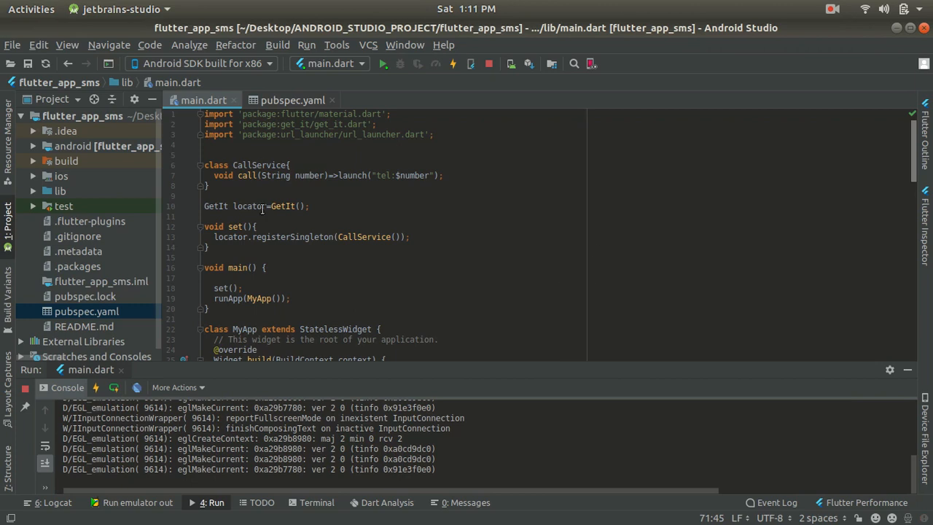
Duplicate CallService's call method as sendMsg, launching 'sms:' instead of 'tel:'.
{"action": "left_click_drag", "start_coordinate": [205, 164], "coordinate": [209, 186]}
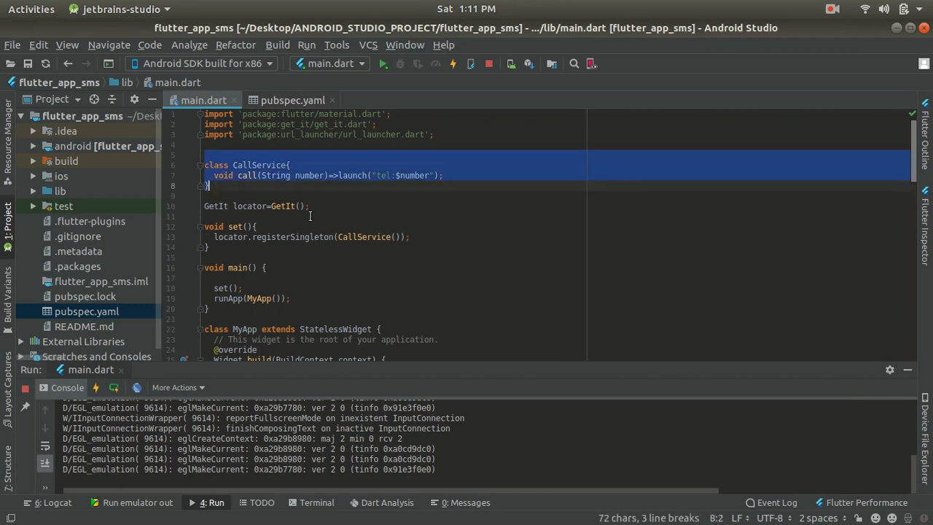
{"action": "scroll", "scroll_direction": "down", "scroll_amount": 3}
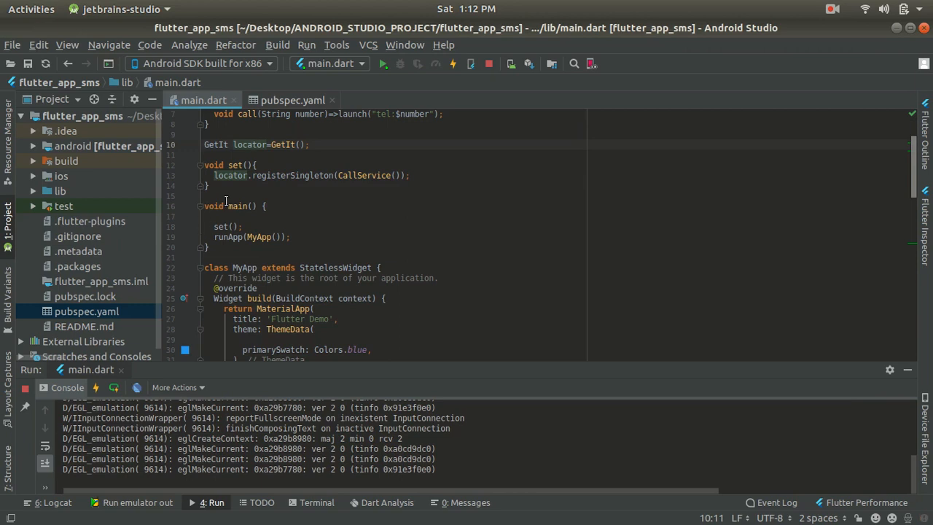
{"action": "scroll", "scroll_direction": "down", "scroll_amount": 3}
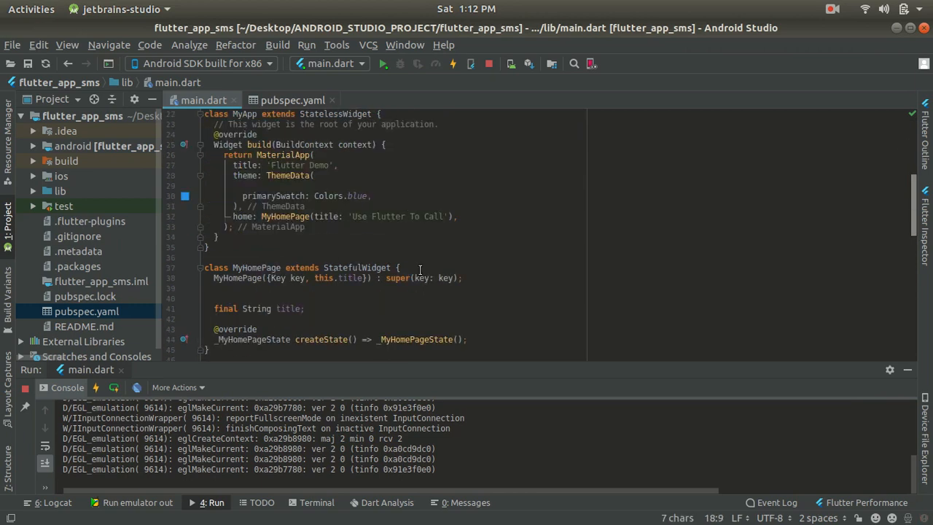
{"action": "scroll", "scroll_direction": "down", "scroll_amount": 3}
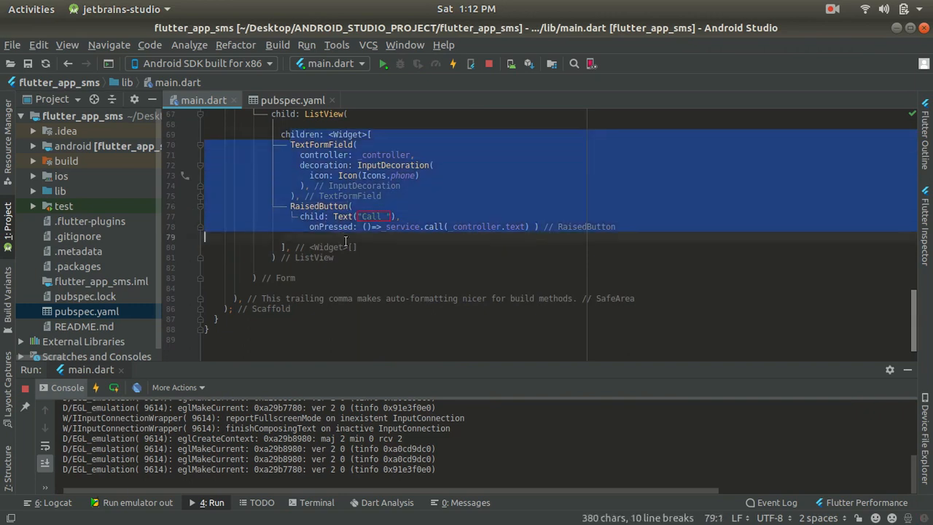
{"action": "left_click", "coordinate": [474, 268]}
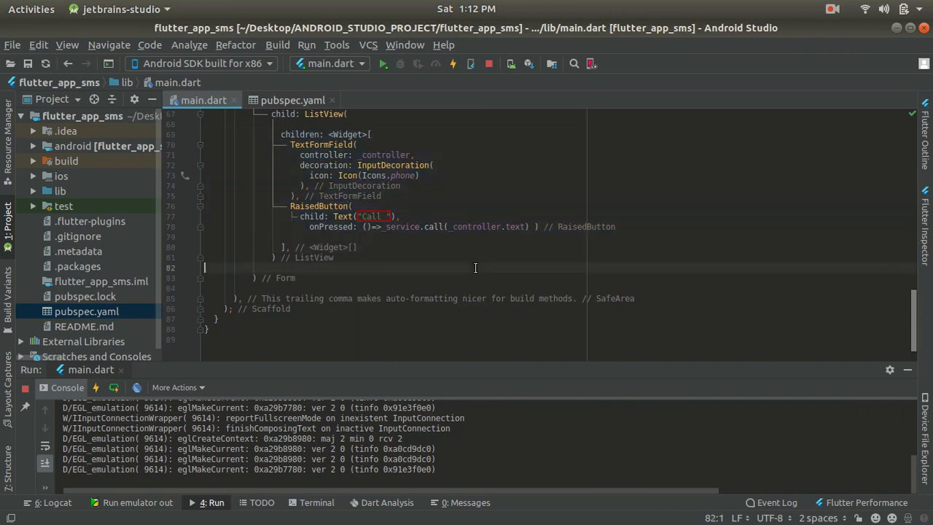
{"action": "scroll", "scroll_direction": "up", "scroll_amount": 3}
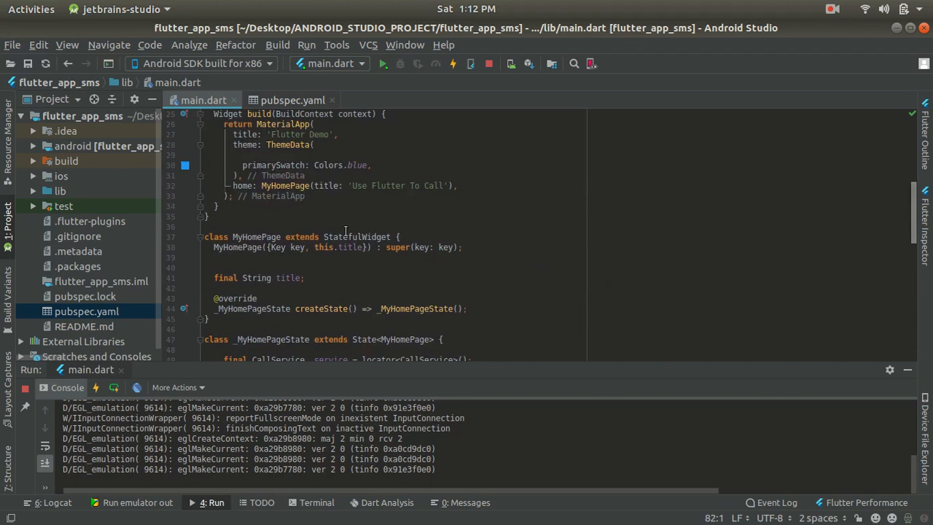
{"action": "scroll", "scroll_direction": "up", "scroll_amount": 3}
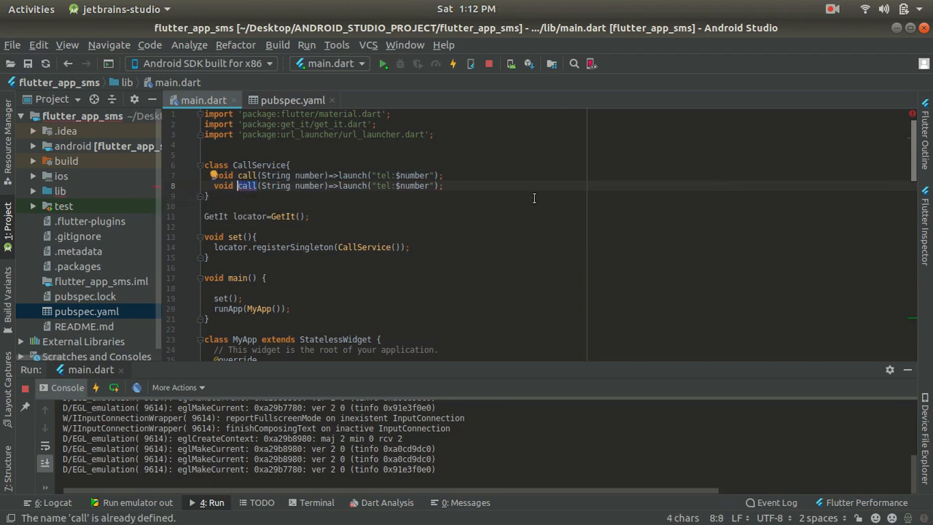
{"action": "type", "text": "sendM"}
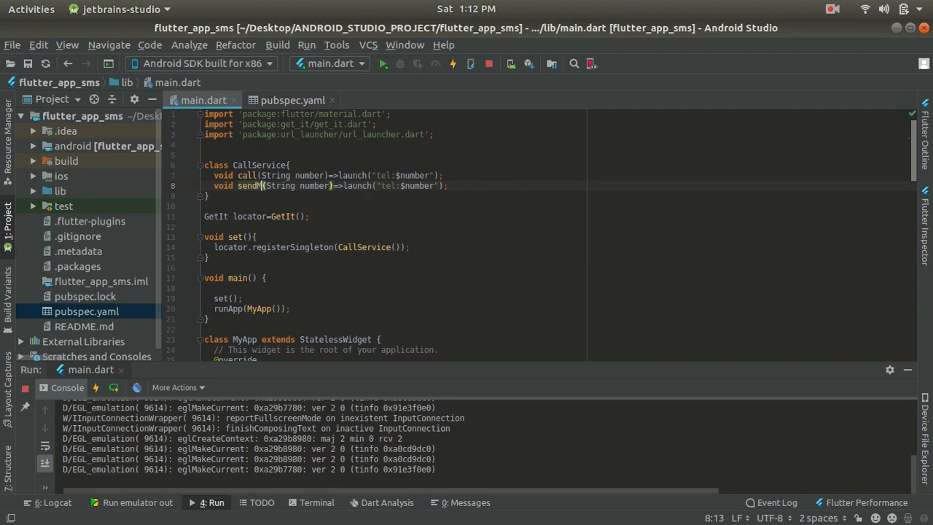
{"action": "type", "text": "sg"}
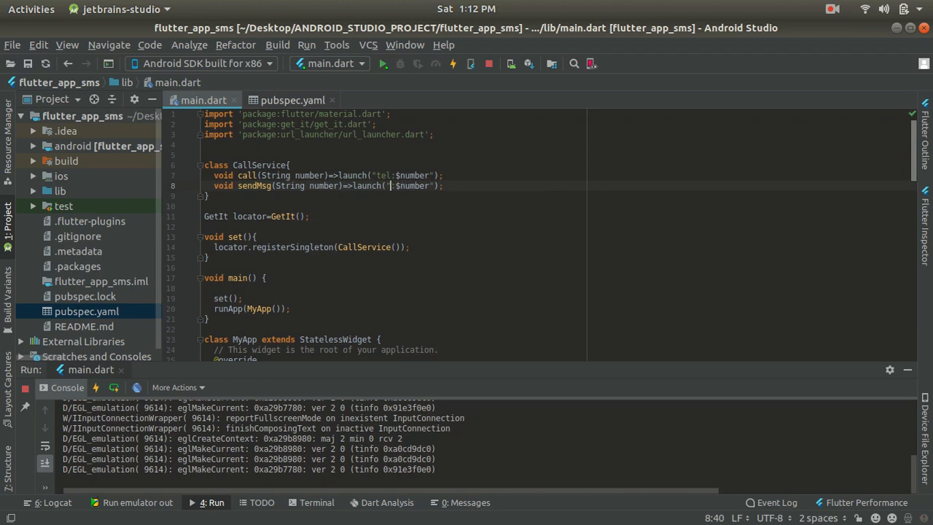
{"action": "type", "text": "sms"}
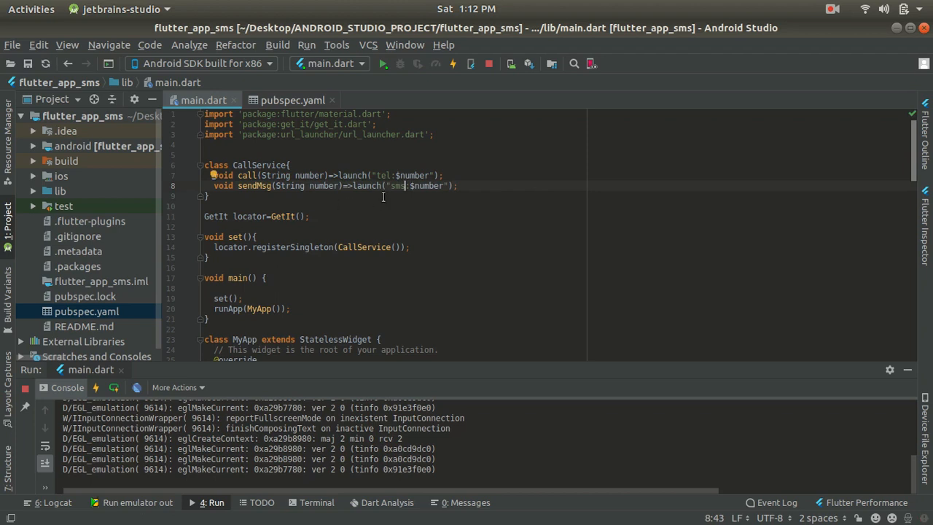
{"action": "scroll", "scroll_direction": "down", "scroll_amount": 3}
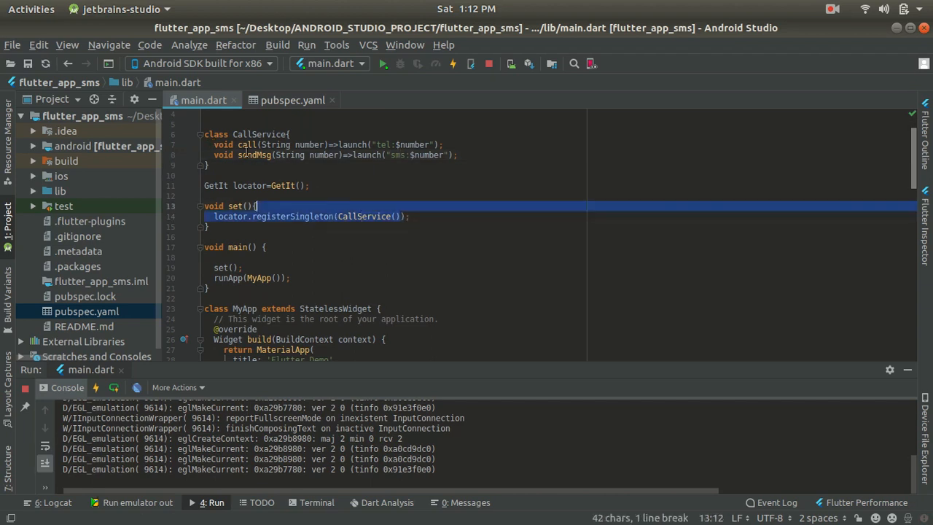
{"action": "left_click", "coordinate": [411, 216]}
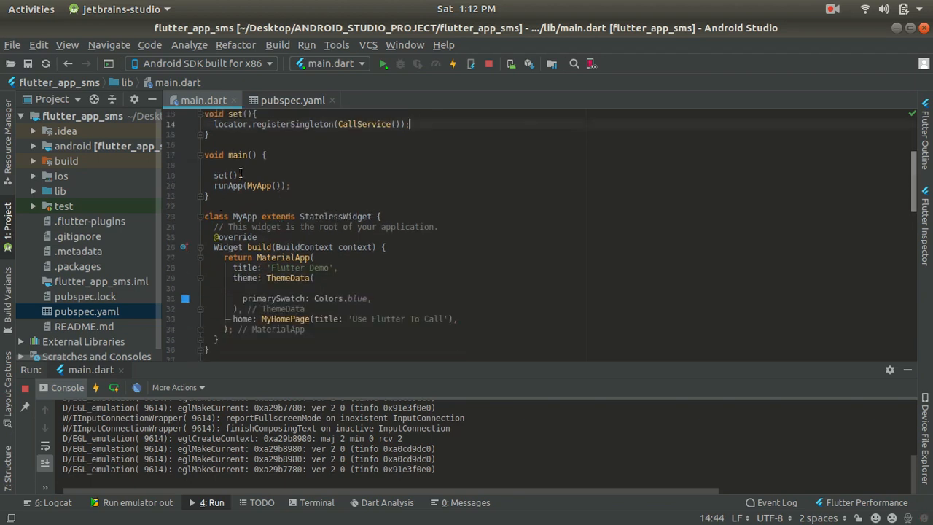
Duplicate the TextFormField and RaisedButton block in the children list.
{"action": "scroll", "scroll_direction": "down", "scroll_amount": 3}
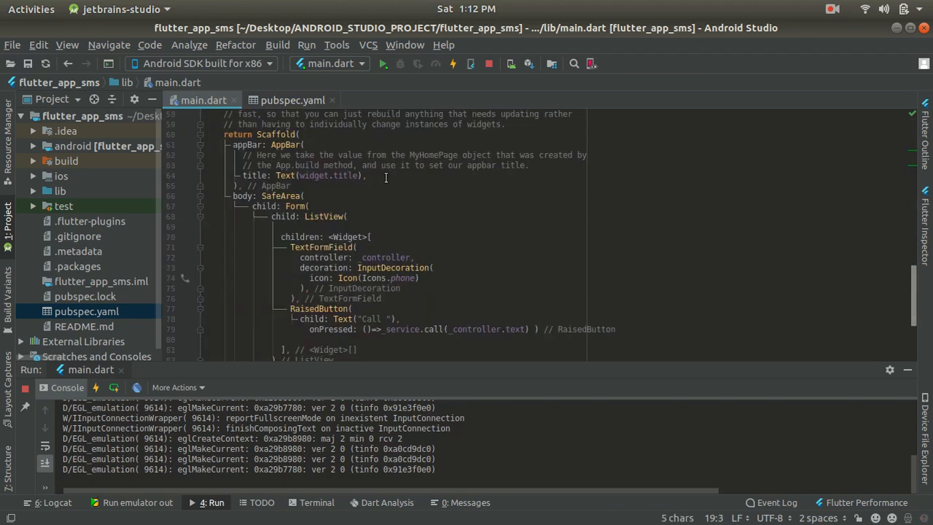
{"action": "scroll", "scroll_direction": "down", "scroll_amount": 3}
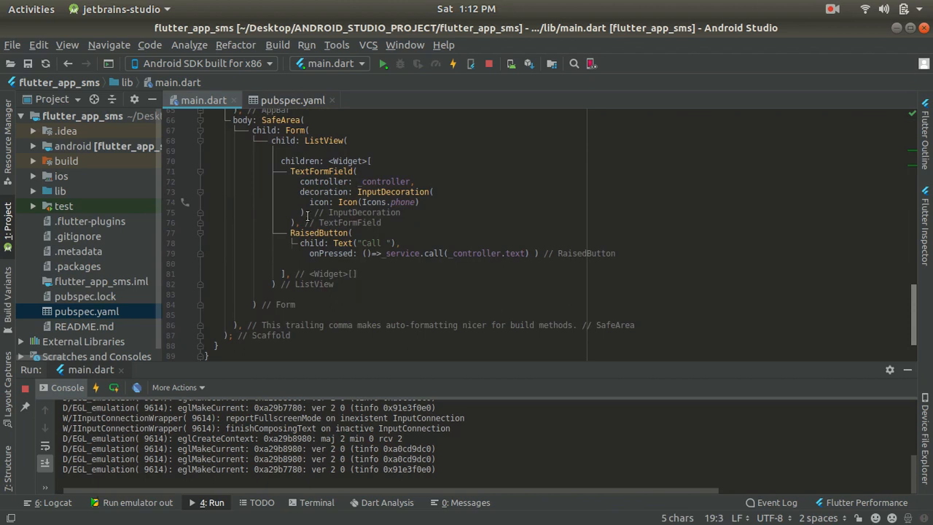
{"action": "left_click_drag", "start_coordinate": [301, 171], "coordinate": [300, 222]}
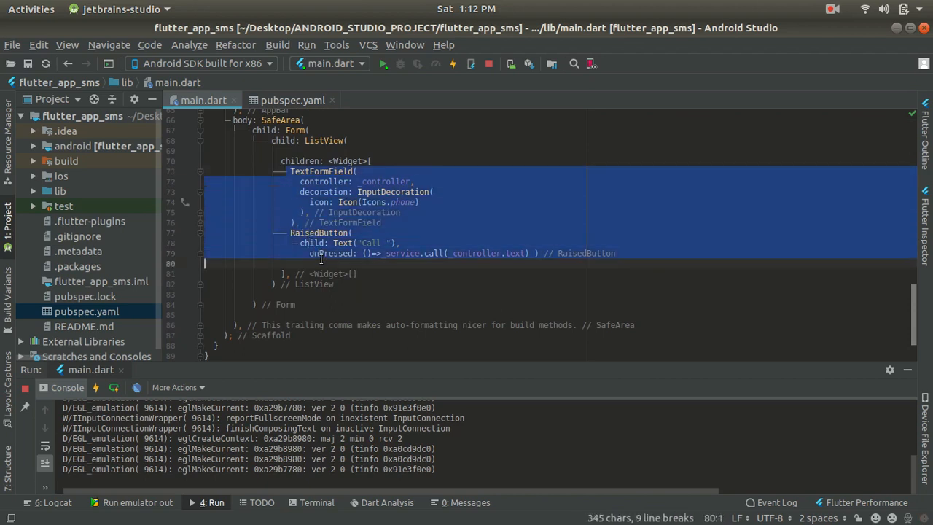
{"action": "left_click", "coordinate": [530, 253]}
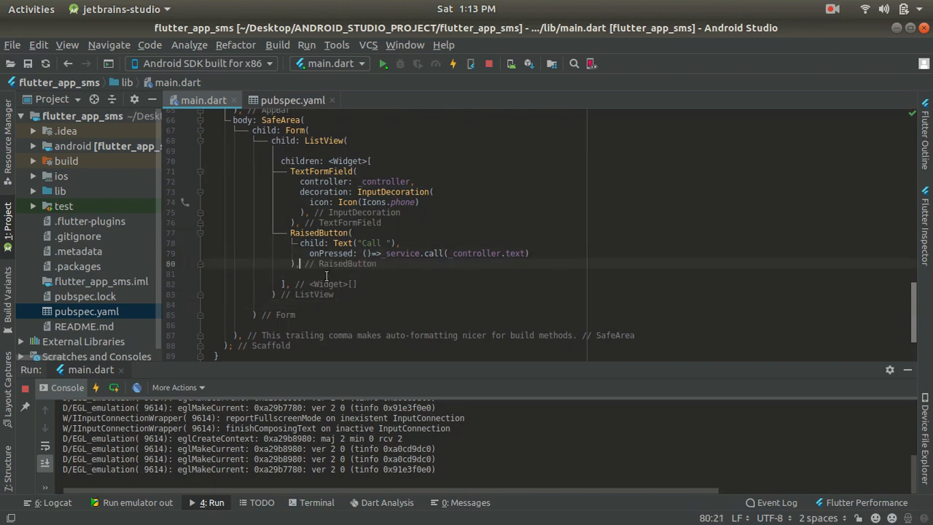
{"action": "left_click_drag", "start_coordinate": [290, 170], "coordinate": [298, 263]}
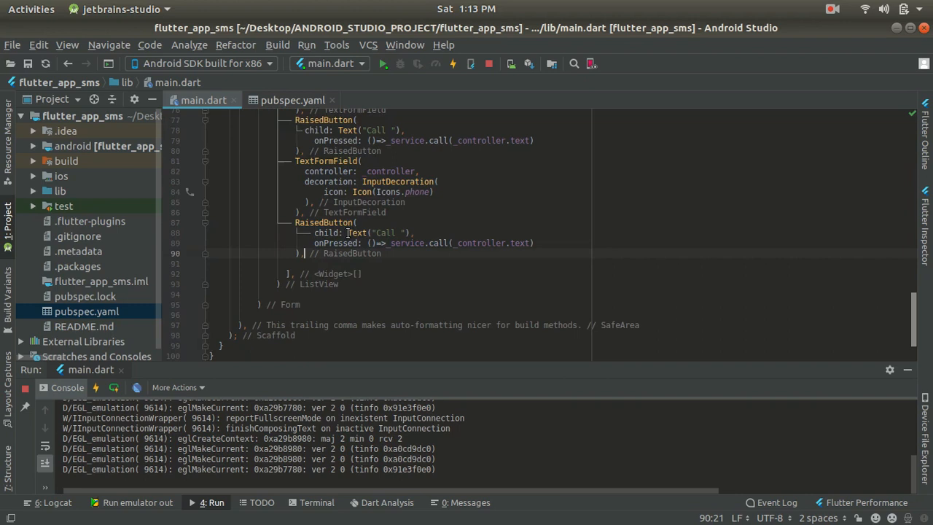
{"action": "scroll", "scroll_direction": "up", "scroll_amount": 3}
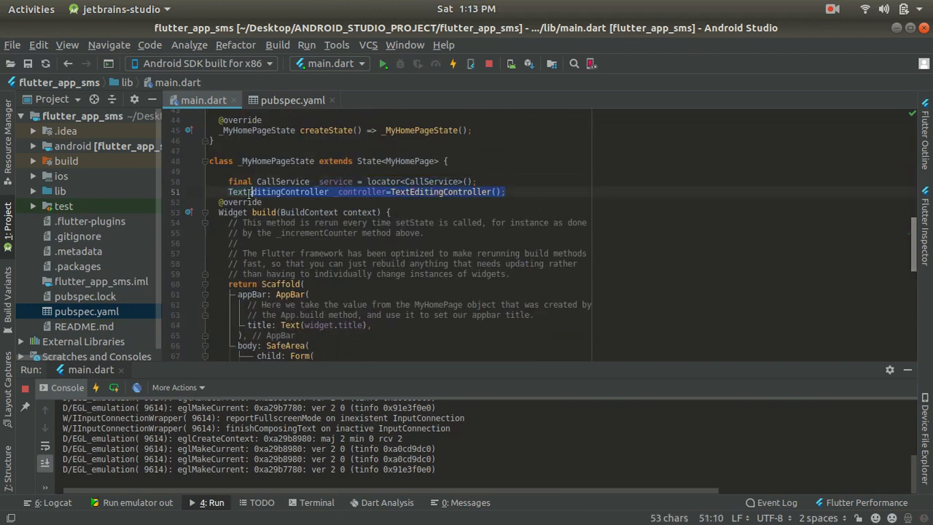
Duplicate the _controller declaration and name the copy _controllerSms.
{"action": "scroll", "scroll_direction": "down", "scroll_amount": 3}
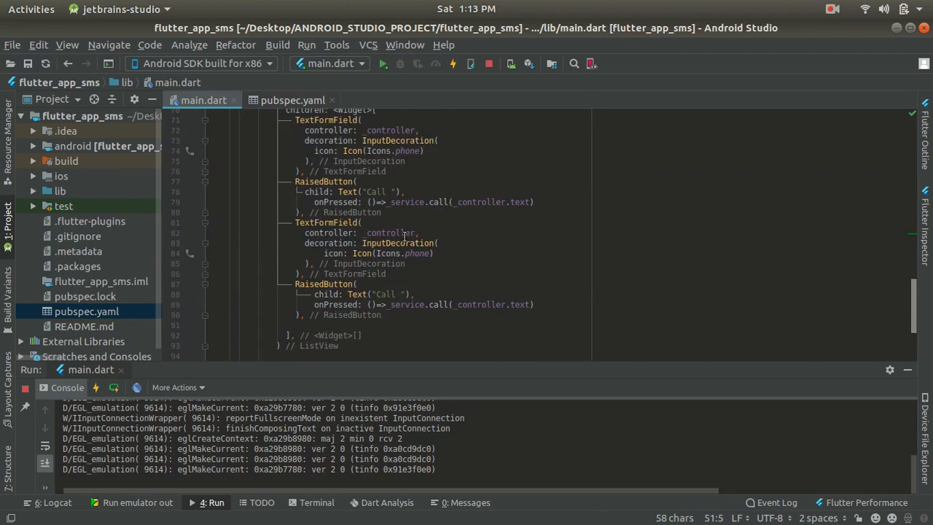
{"action": "mouse_move", "coordinate": [405, 151]}
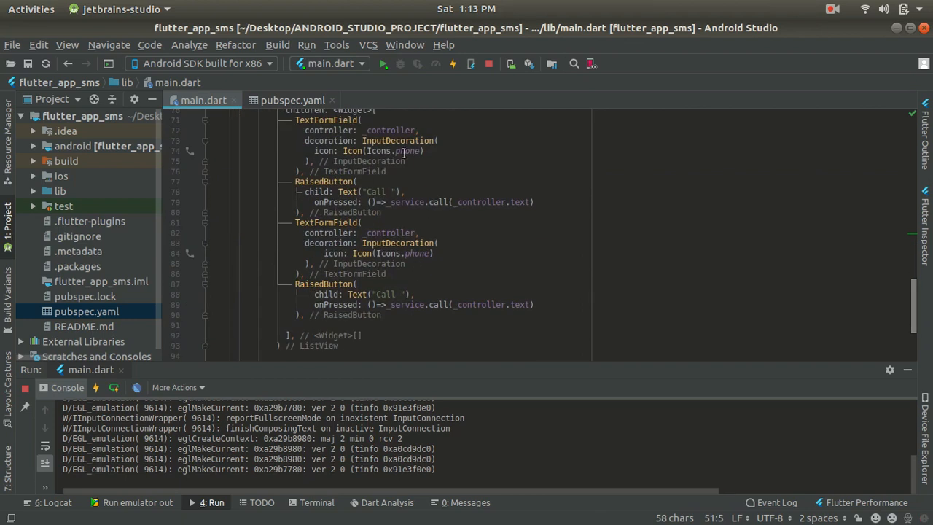
{"action": "mouse_move", "coordinate": [512, 156]}
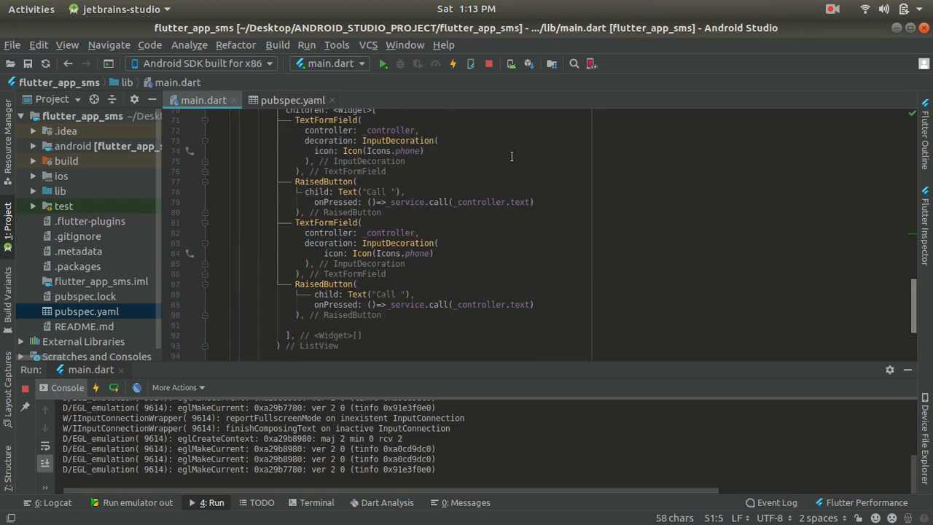
{"action": "mouse_move", "coordinate": [341, 139]}
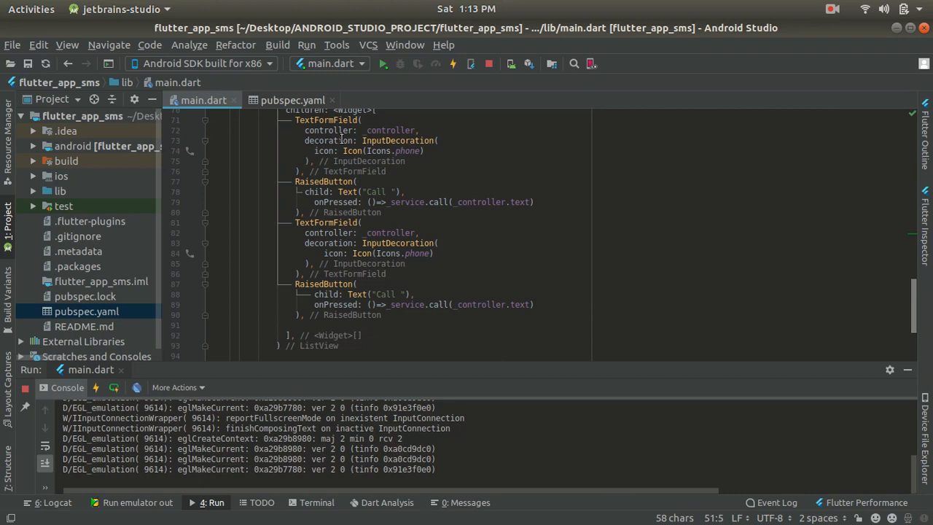
{"action": "mouse_move", "coordinate": [397, 239]}
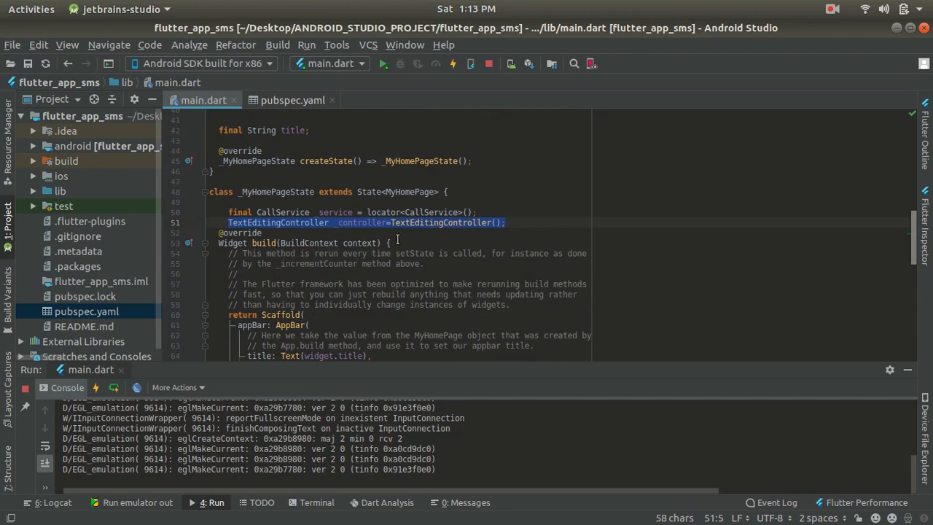
{"action": "mouse_move", "coordinate": [399, 233]}
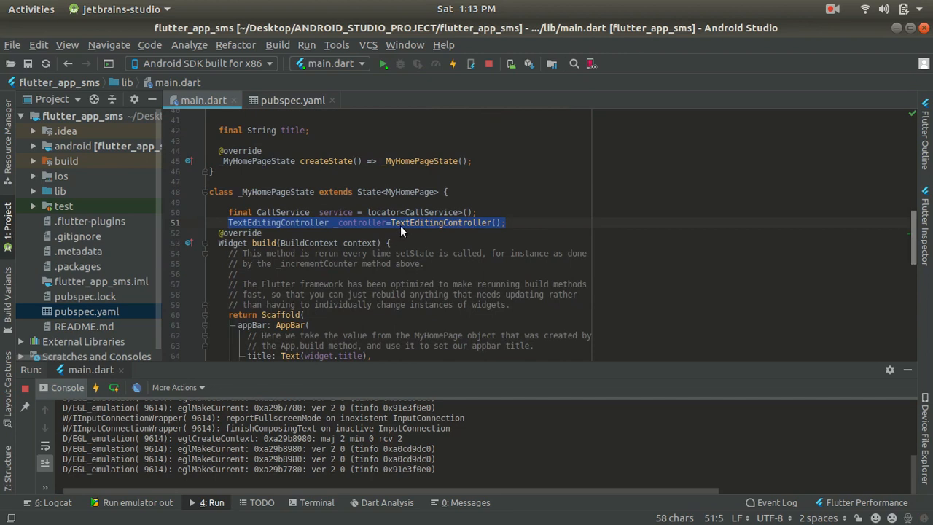
{"action": "left_click", "coordinate": [529, 222]}
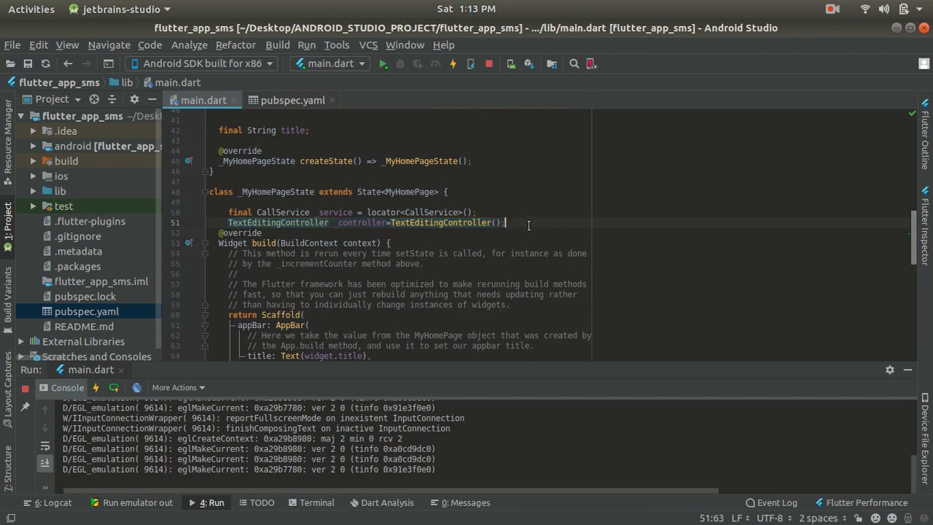
{"action": "key", "text": "Enter"}
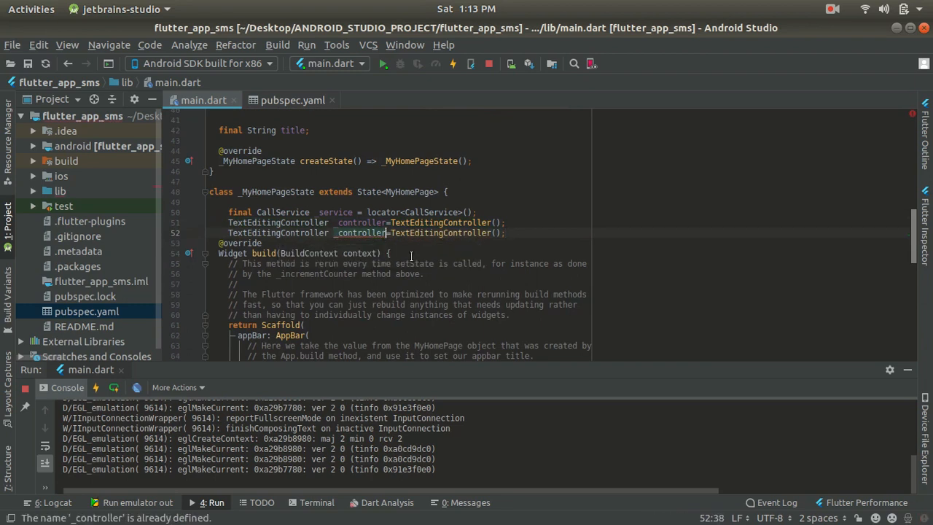
{"action": "scroll", "scroll_direction": "down", "scroll_amount": 3}
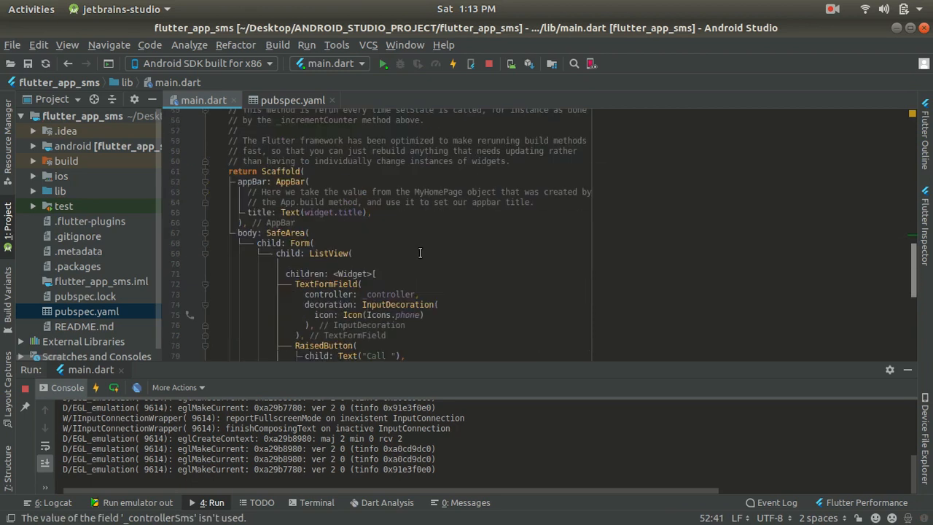
Point the second field and its button's onPressed at _controllerSms.
{"action": "scroll", "scroll_direction": "down", "scroll_amount": 3}
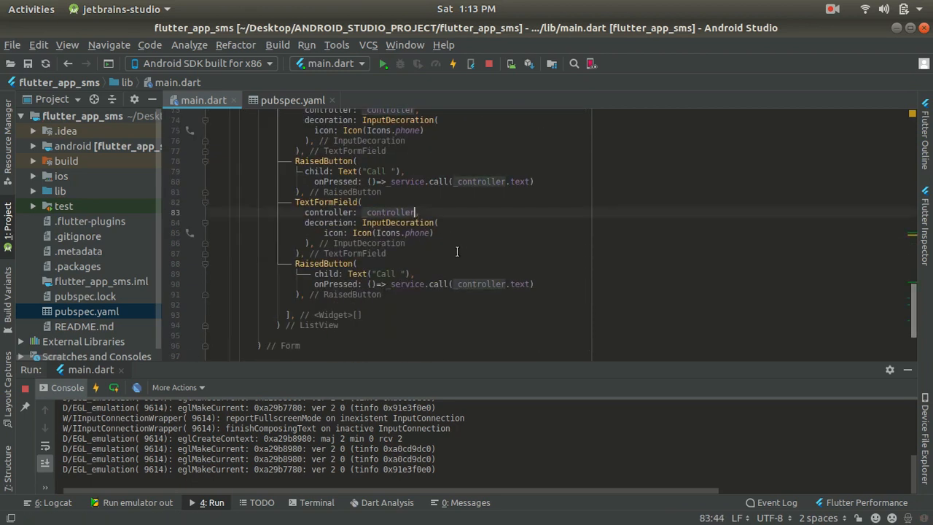
{"action": "type", "text": "Sms"}
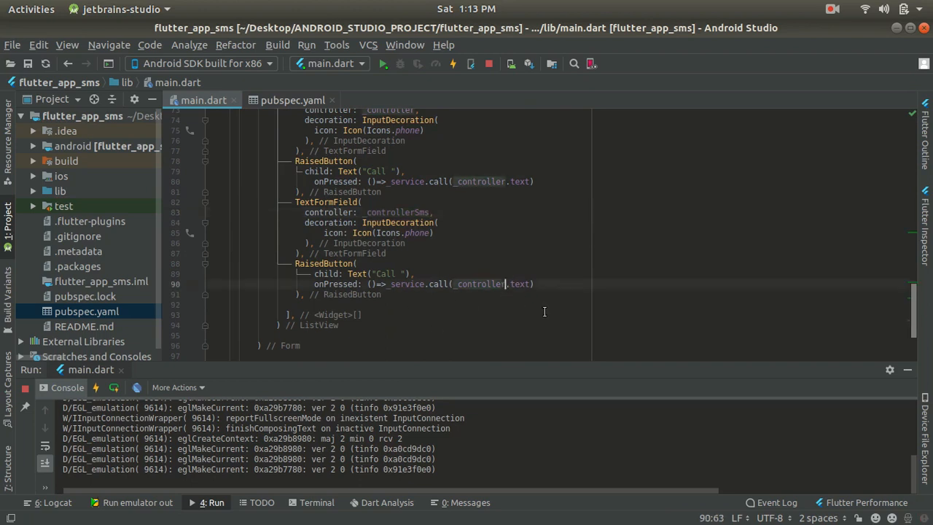
{"action": "type", "text": "Sm"}
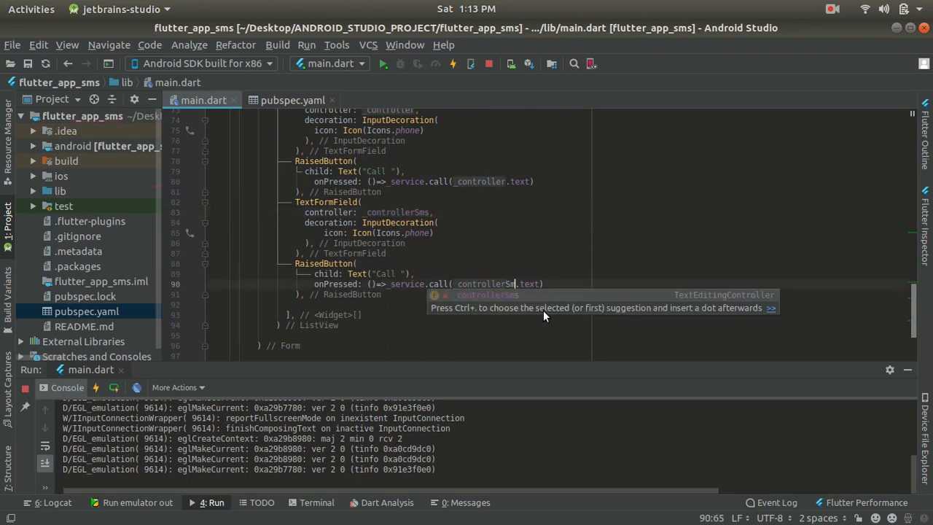
{"action": "key", "text": "Enter"}
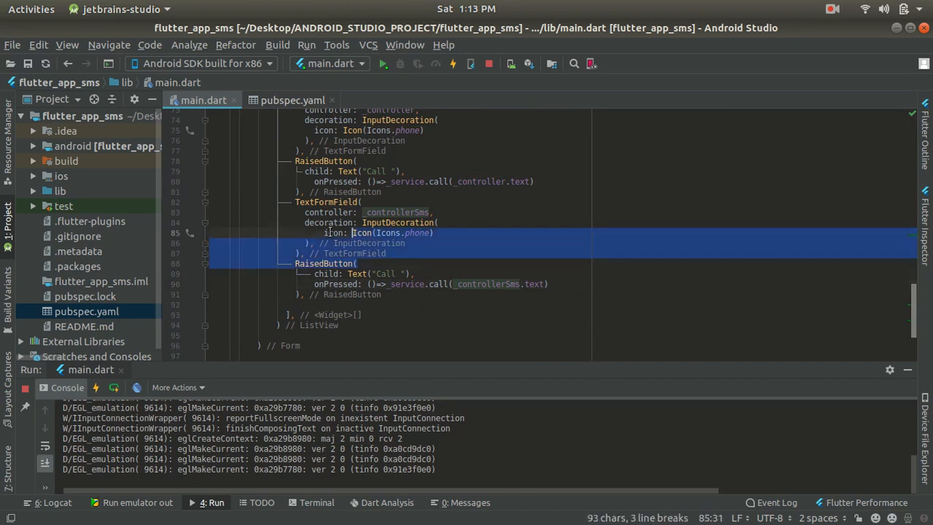
{"action": "left_click", "coordinate": [429, 284]}
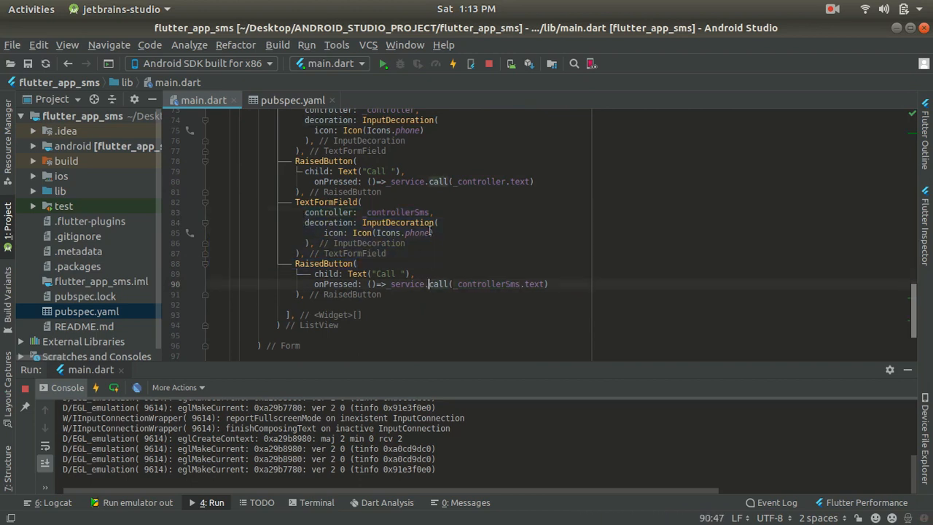
Change the second field's icon from Icons.phone to Icons.message.
{"action": "double_click", "coordinate": [415, 233]}
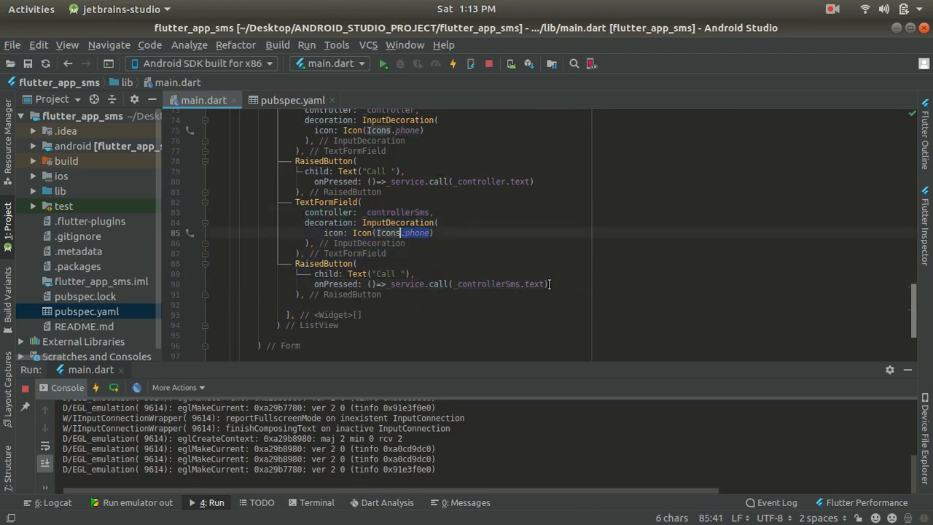
{"action": "type", "text": "m"}
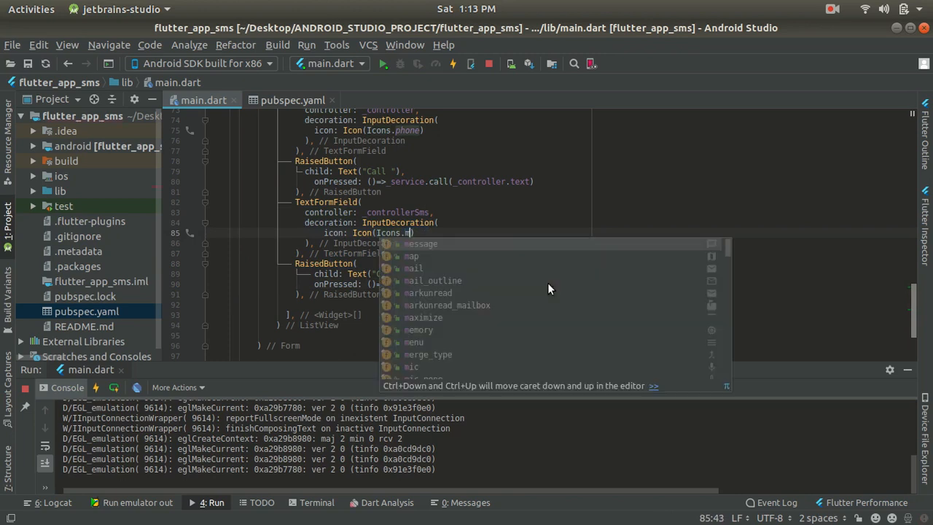
{"action": "left_click", "coordinate": [421, 243]}
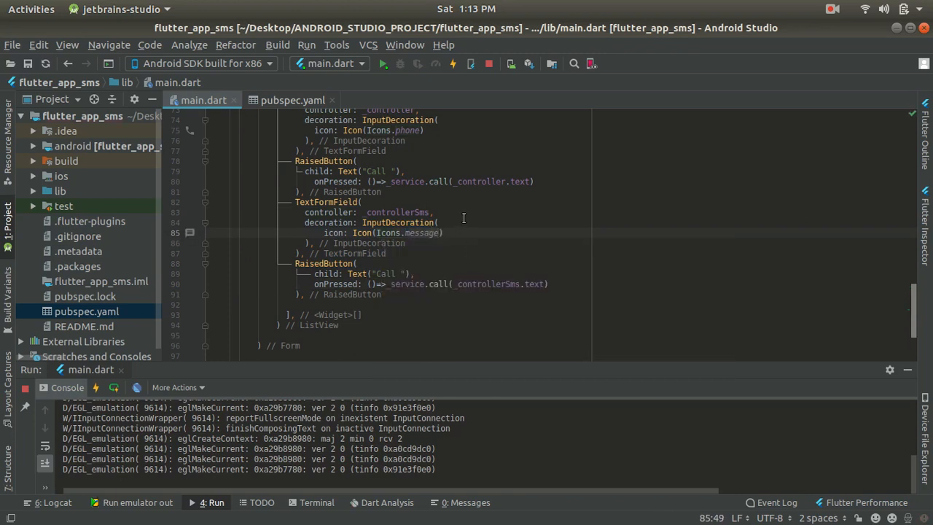
{"action": "scroll", "scroll_direction": "up", "scroll_amount": 3}
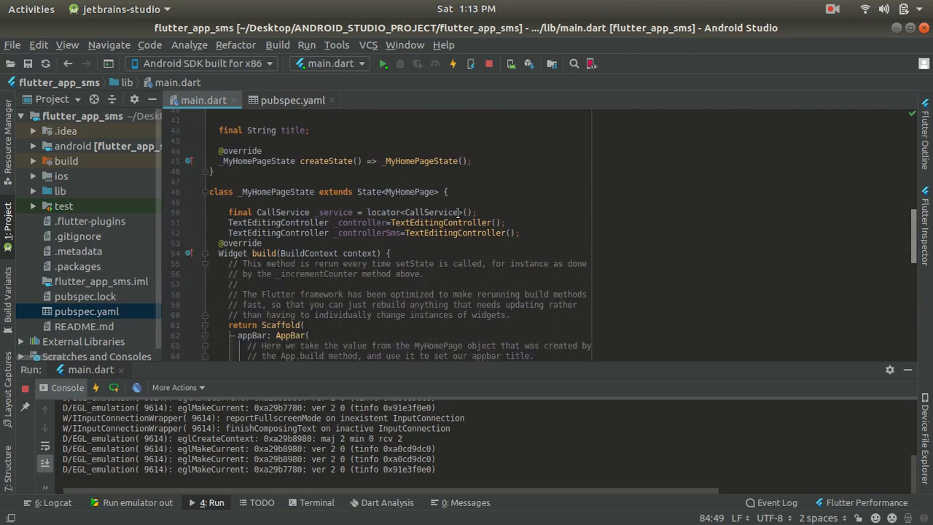
Hot restart the running app to show the new message field.
{"action": "scroll", "scroll_direction": "down", "scroll_amount": 3}
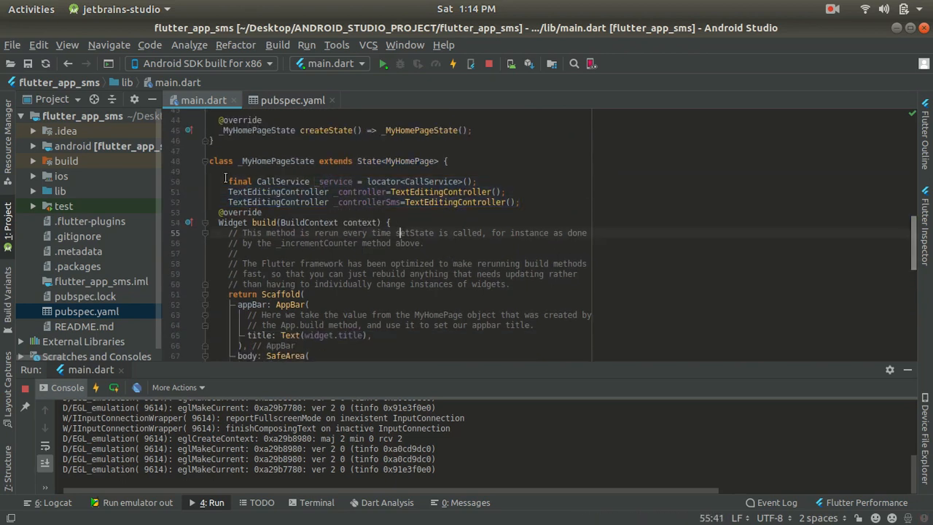
{"action": "scroll", "scroll_direction": "up", "scroll_amount": 3}
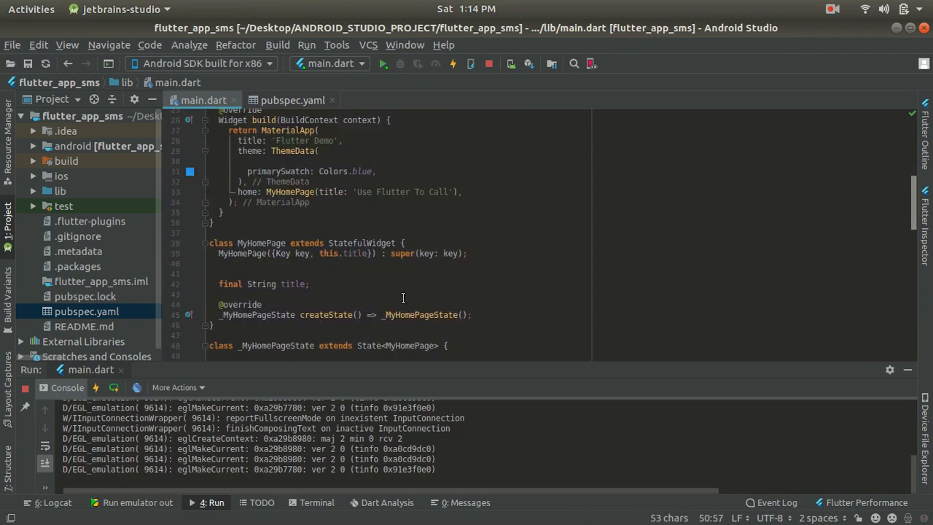
{"action": "scroll", "scroll_direction": "up", "scroll_amount": 3}
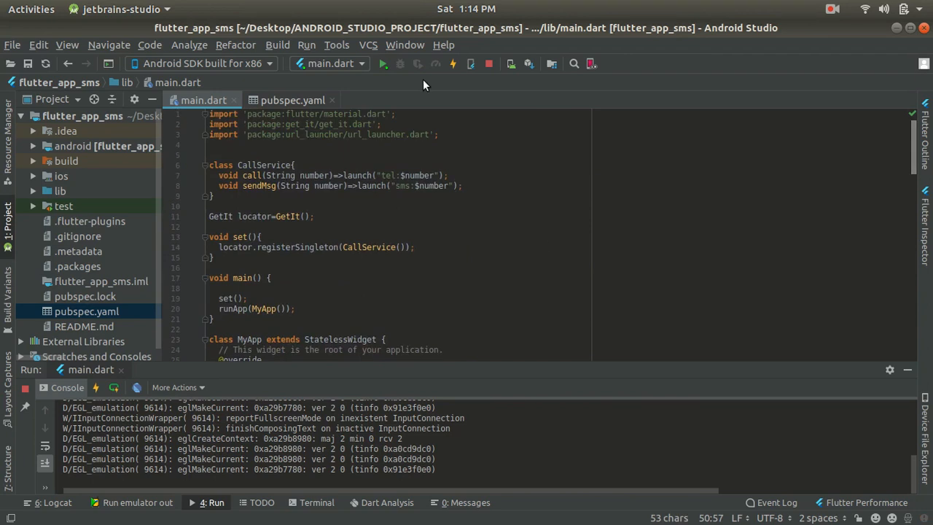
{"action": "left_click", "coordinate": [453, 64]}
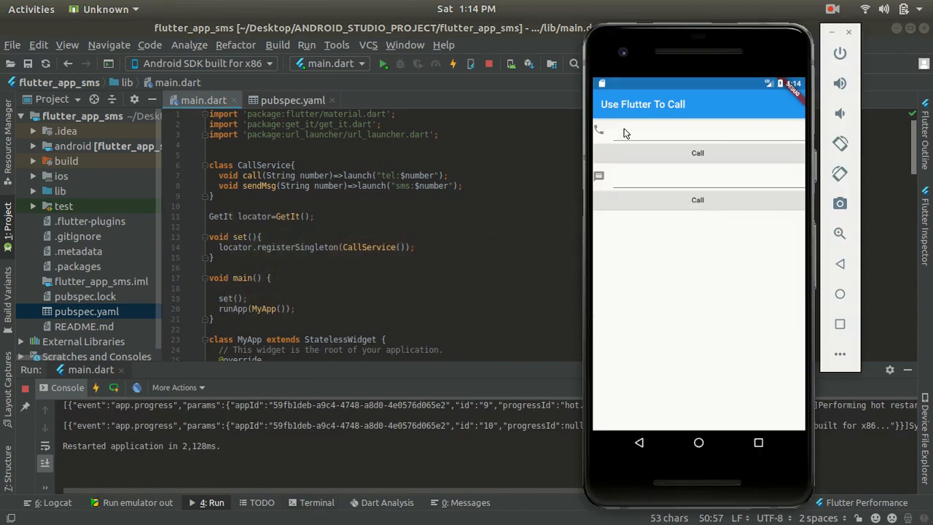
{"action": "mouse_move", "coordinate": [611, 132]}
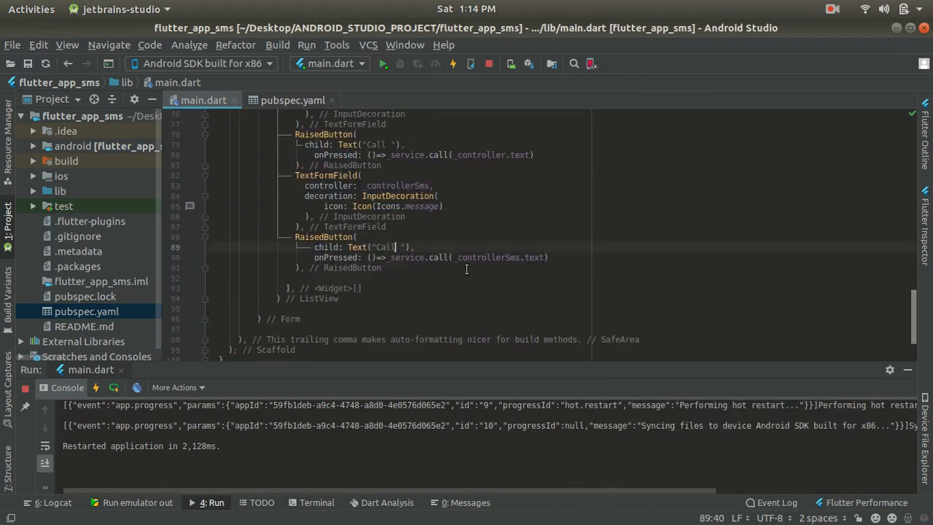
Change the second RaisedButton's text from 'Call' to 'Message' and rerun the app.
{"action": "type", "text": "Message"}
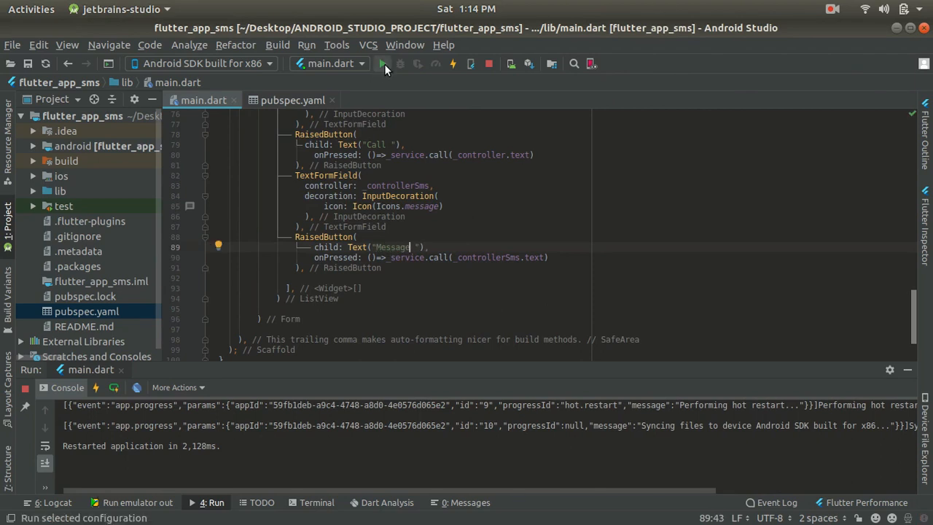
{"action": "left_click", "coordinate": [382, 64]}
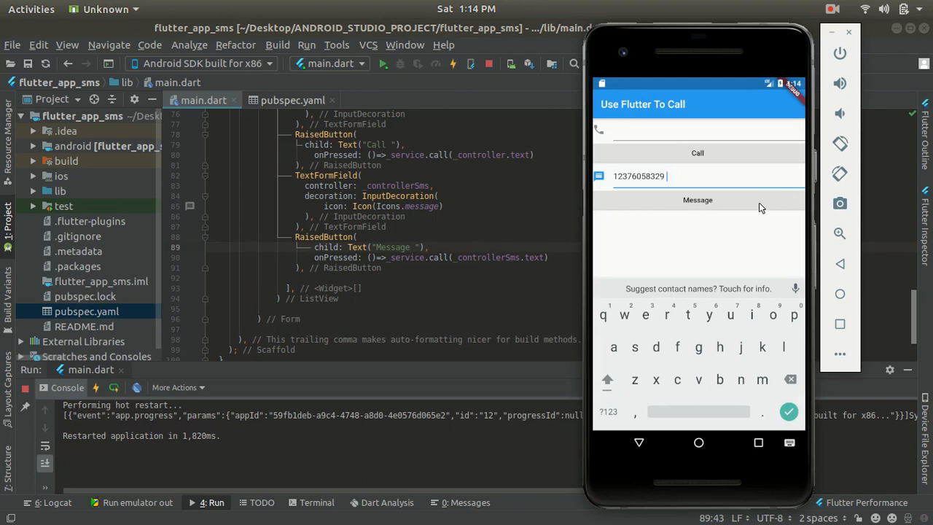
{"action": "mouse_move", "coordinate": [802, 376]}
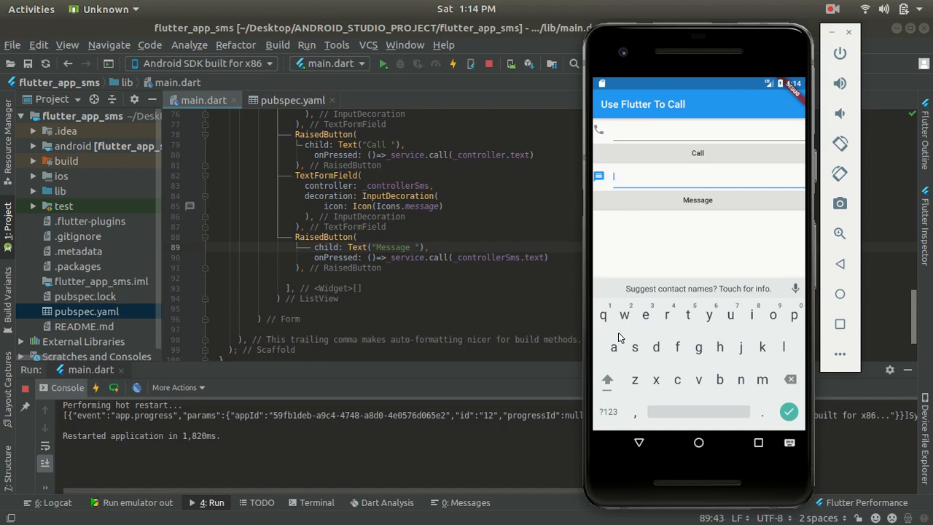
{"action": "type", "text": "7"}
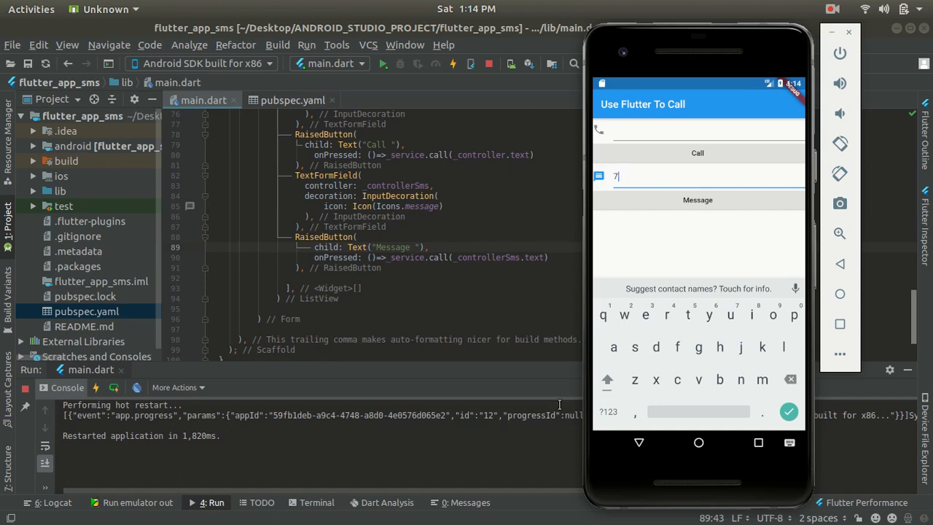
{"action": "type", "text": "8787"}
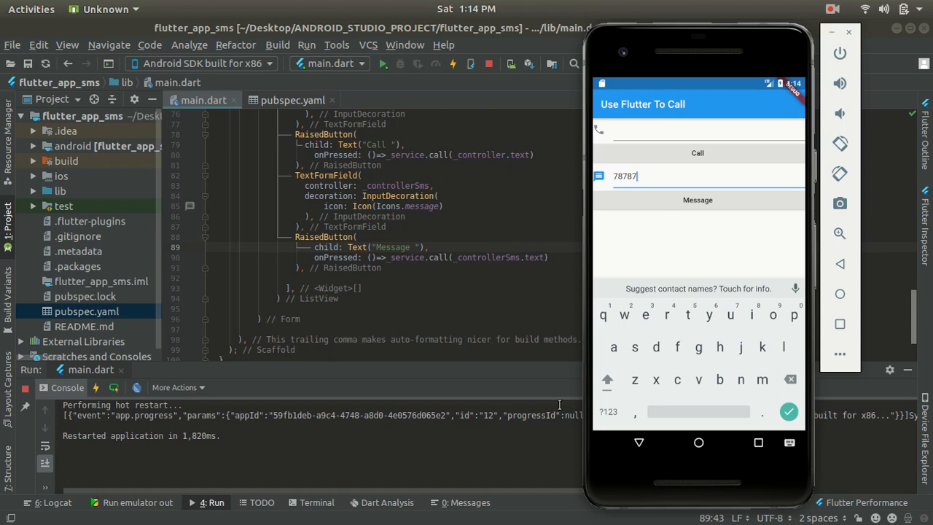
{"action": "type", "text": "84545"}
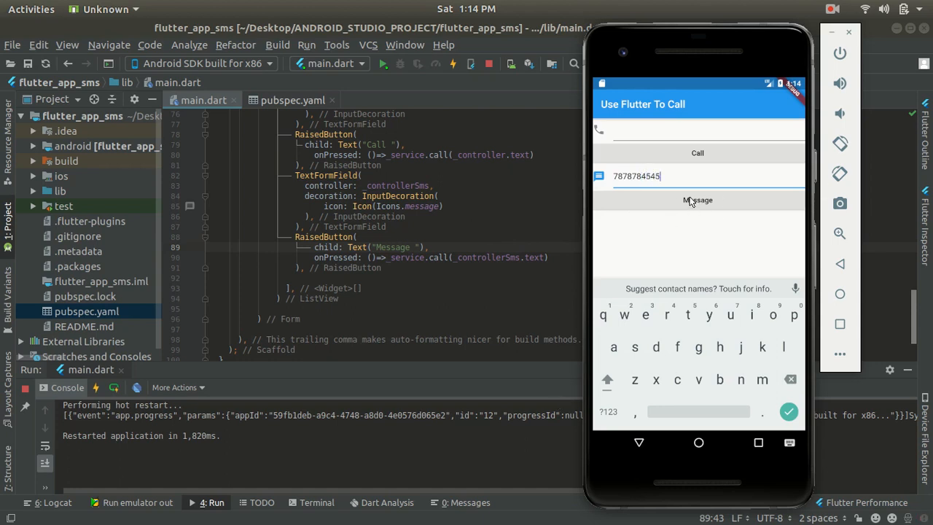
{"action": "mouse_move", "coordinate": [697, 199]}
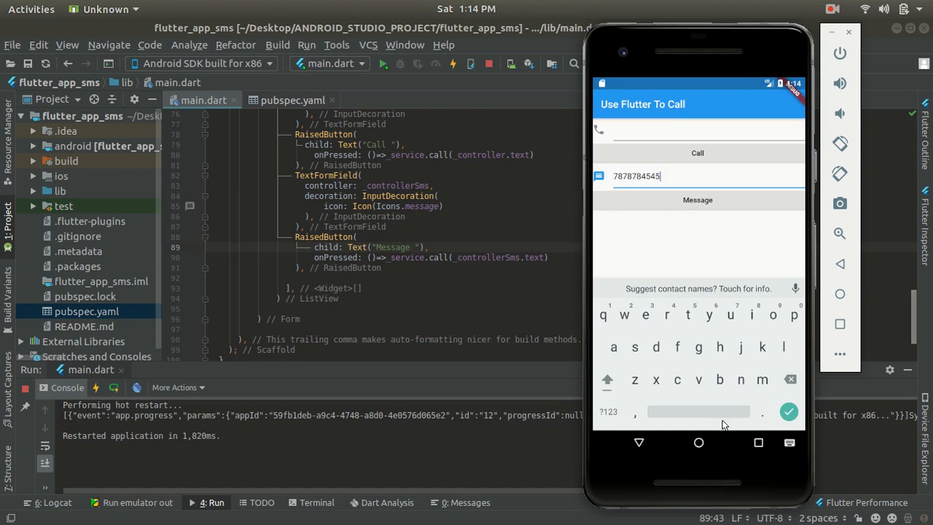
{"action": "mouse_move", "coordinate": [663, 335]}
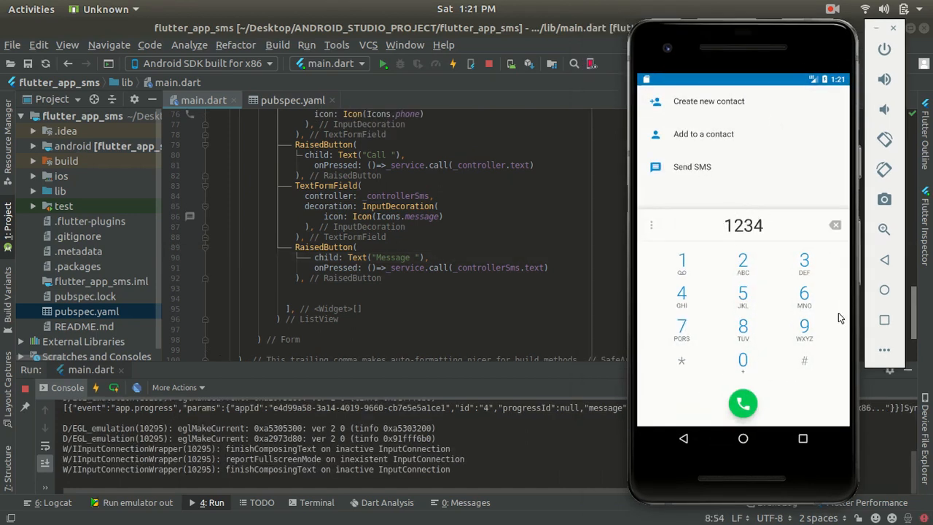
{"action": "mouse_move", "coordinate": [761, 337]}
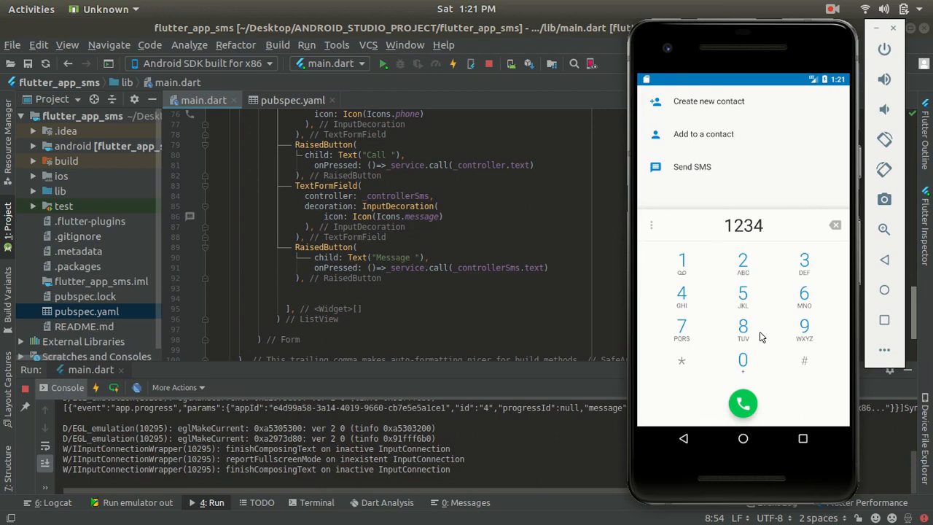
{"action": "mouse_move", "coordinate": [699, 251]}
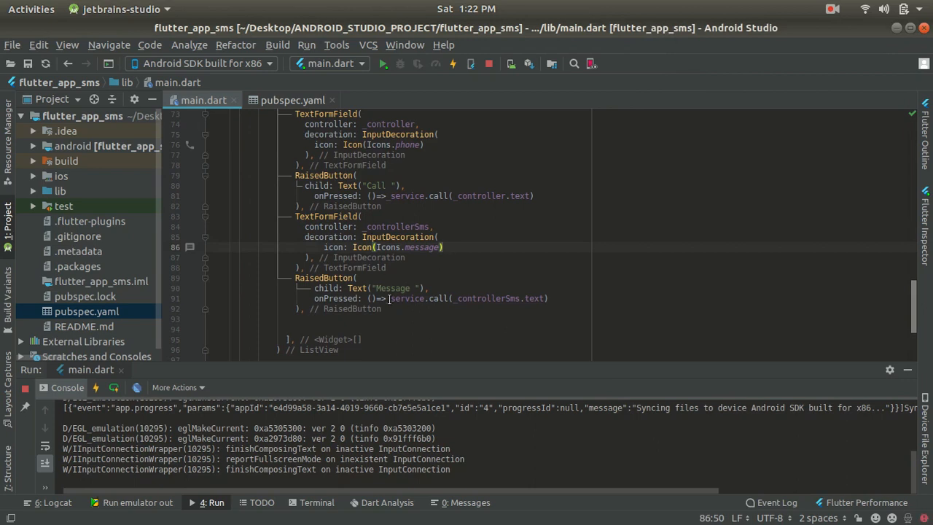
Edit the Message button's _service.call(_controllerSms.text) handler to use sendMsg.
{"action": "left_click", "coordinate": [452, 298]}
{"action": "type", "text": "send"}
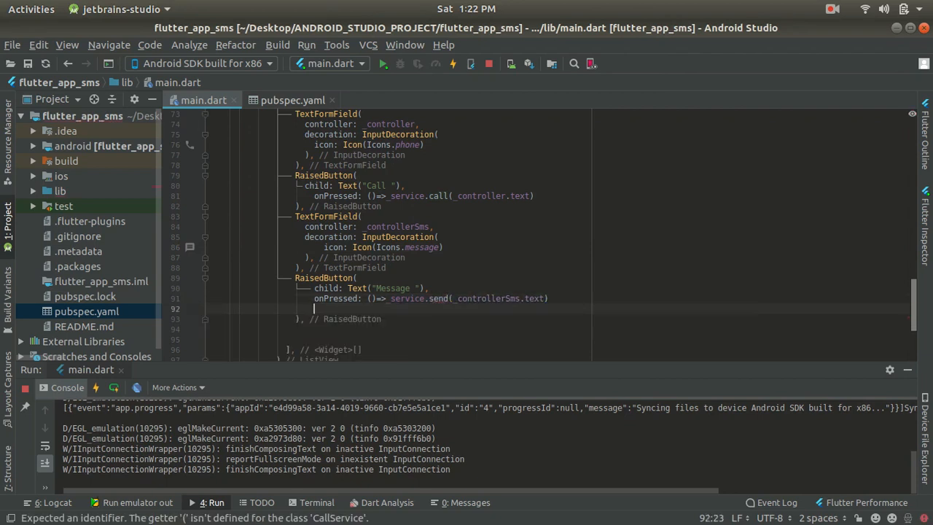
{"action": "mouse_move", "coordinate": [441, 298]}
{"action": "type", "text": "Msg"}
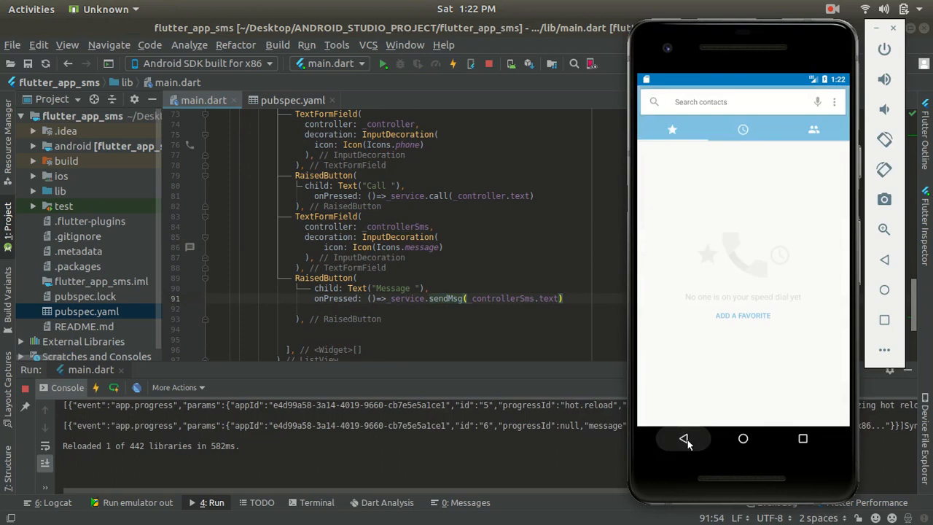
Leave Contacts for the Flutter app and open the messaging conversation.
{"action": "left_click", "coordinate": [683, 438]}
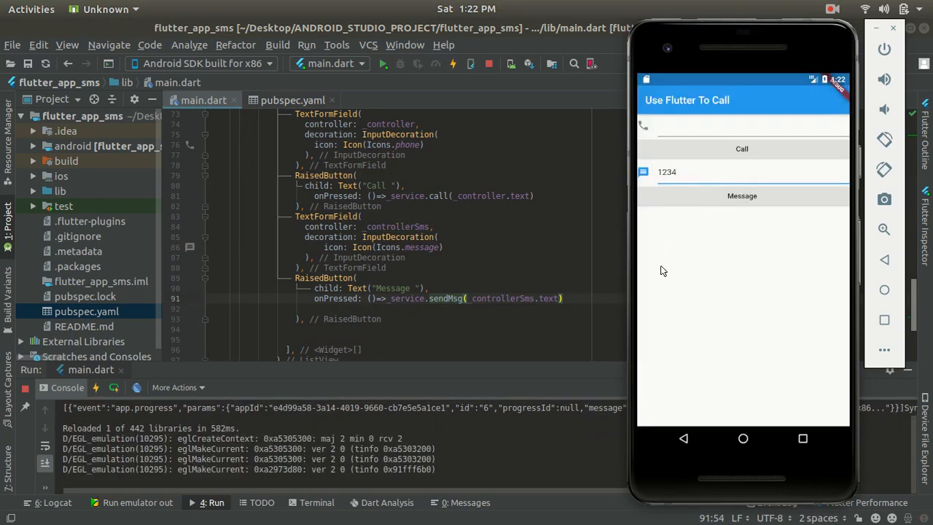
{"action": "left_click", "coordinate": [741, 196]}
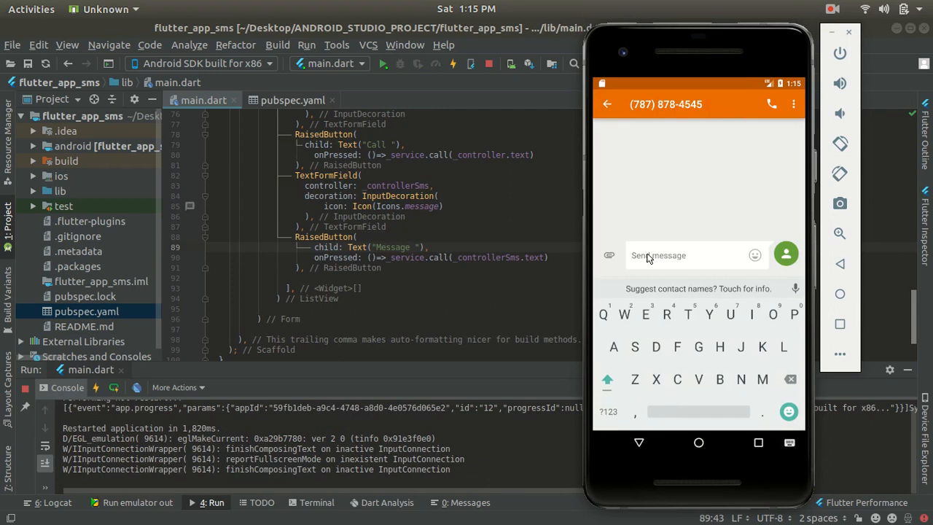
{"action": "type", "text": "Fifff"}
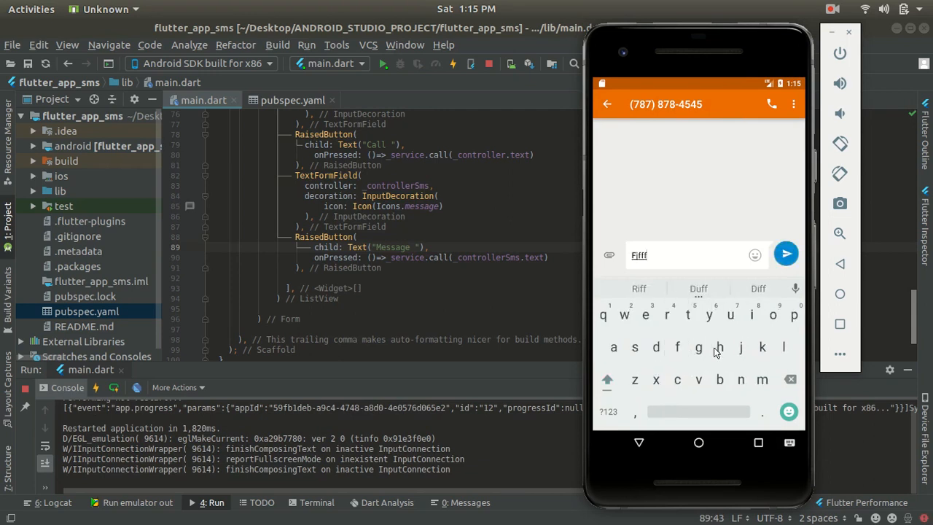
{"action": "left_click", "coordinate": [786, 255]}
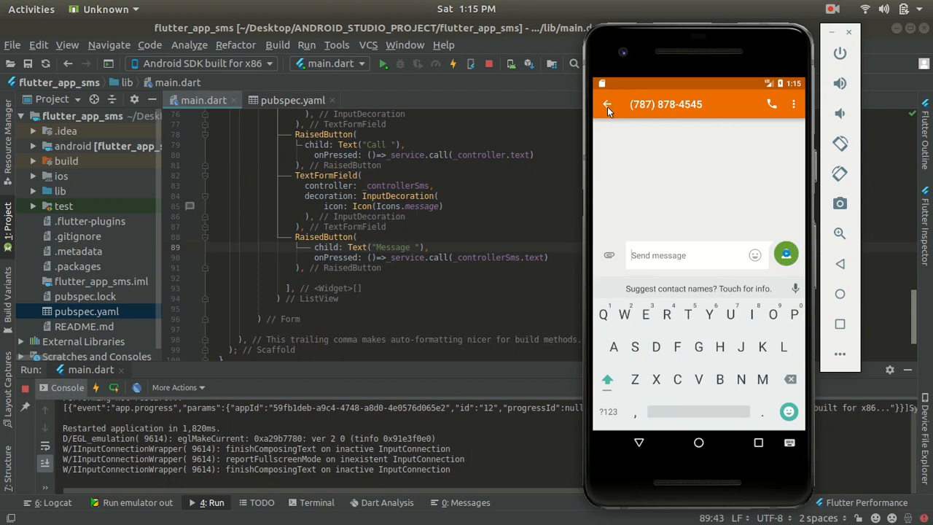
{"action": "left_click", "coordinate": [786, 255]}
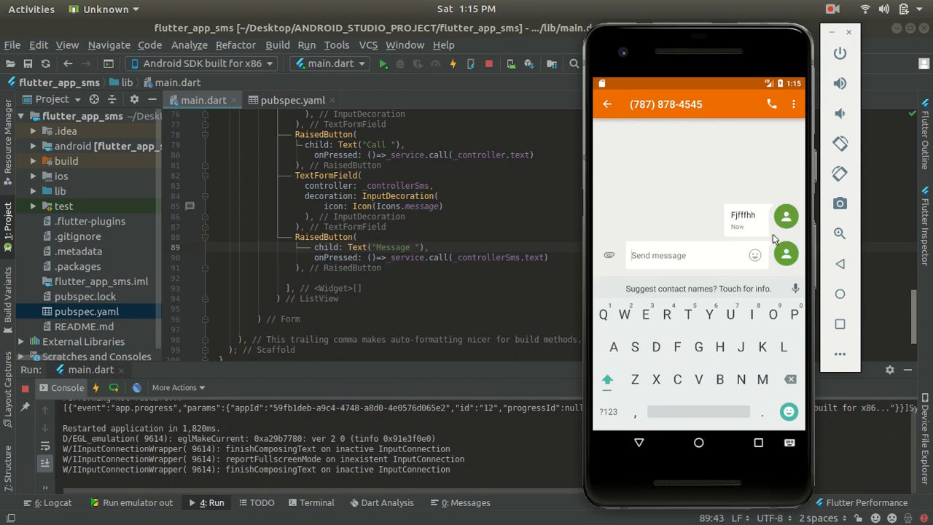
{"action": "mouse_move", "coordinate": [728, 214]}
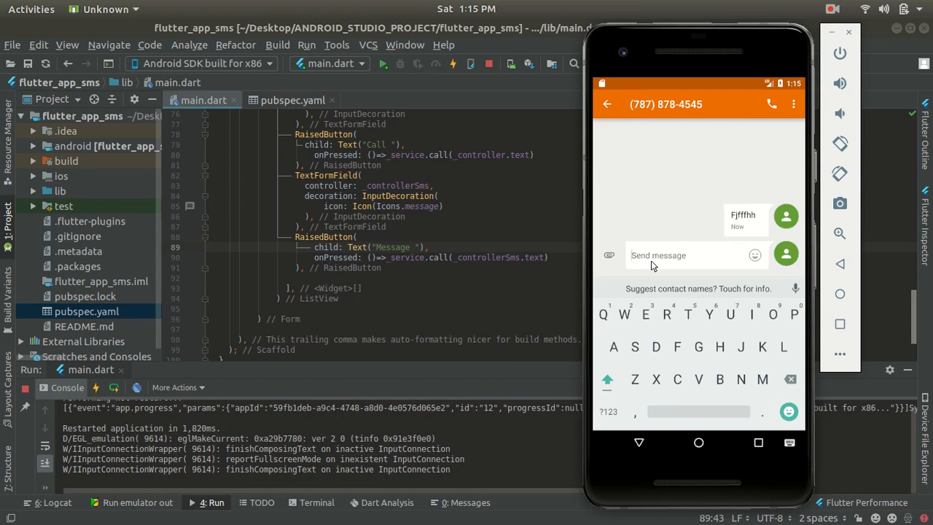
{"action": "mouse_move", "coordinate": [663, 246]}
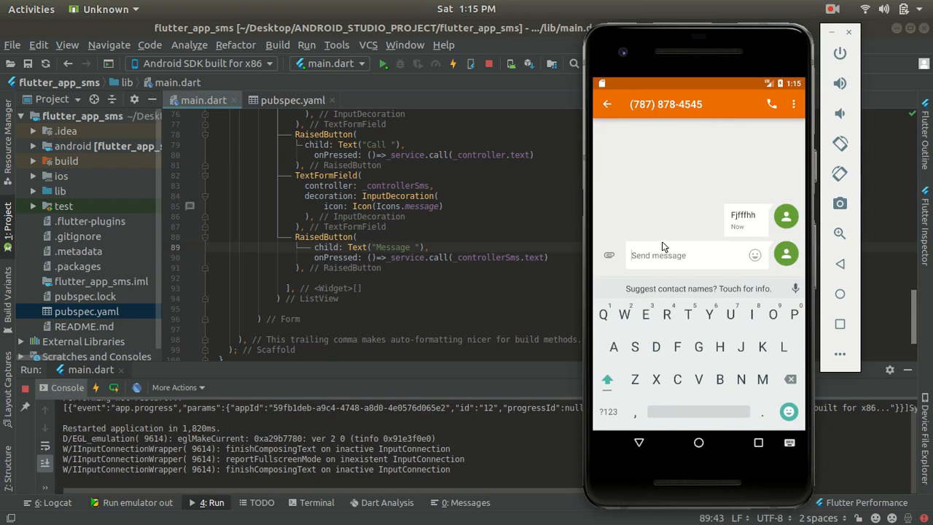
{"action": "mouse_move", "coordinate": [606, 104]}
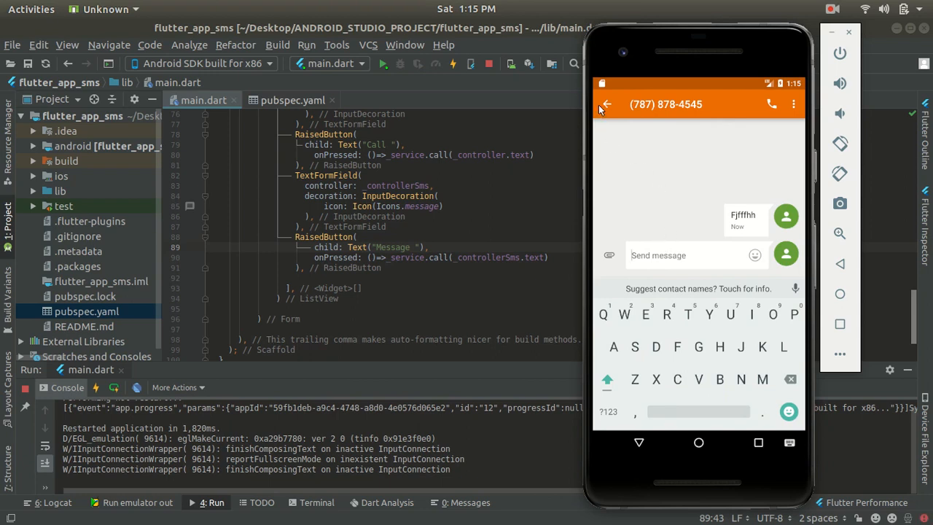
{"action": "mouse_move", "coordinate": [712, 215]}
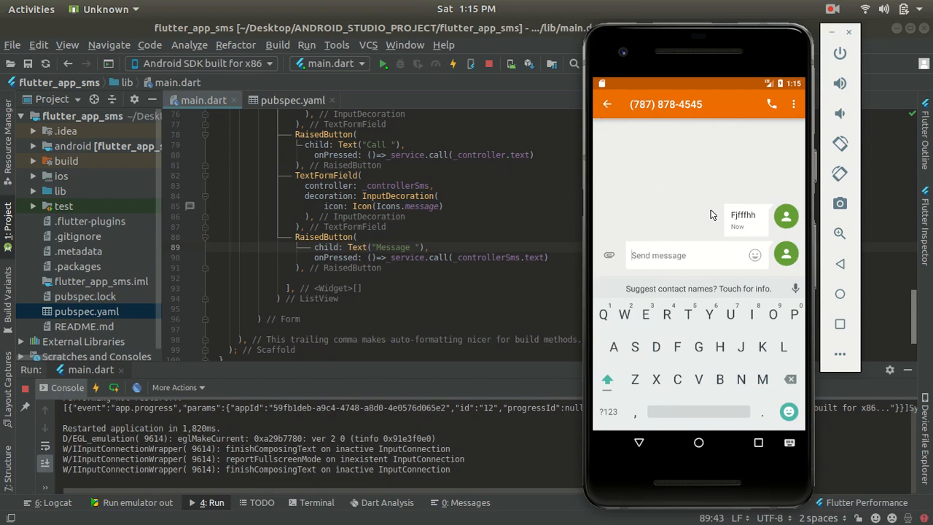
{"action": "mouse_move", "coordinate": [644, 320]}
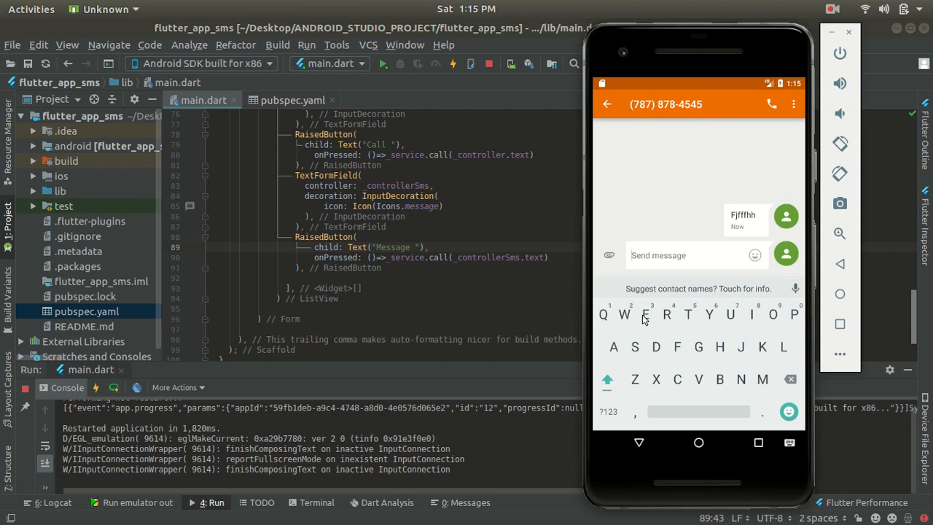
{"action": "mouse_move", "coordinate": [674, 286]}
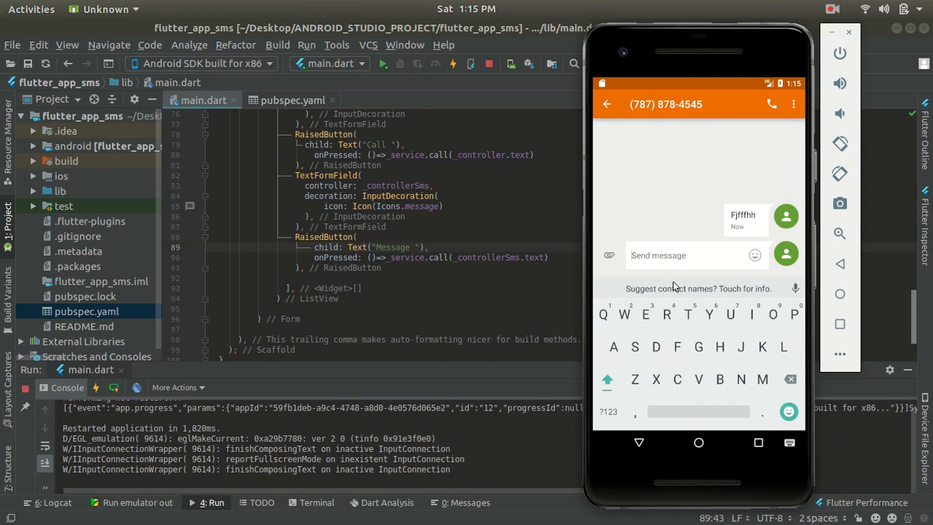